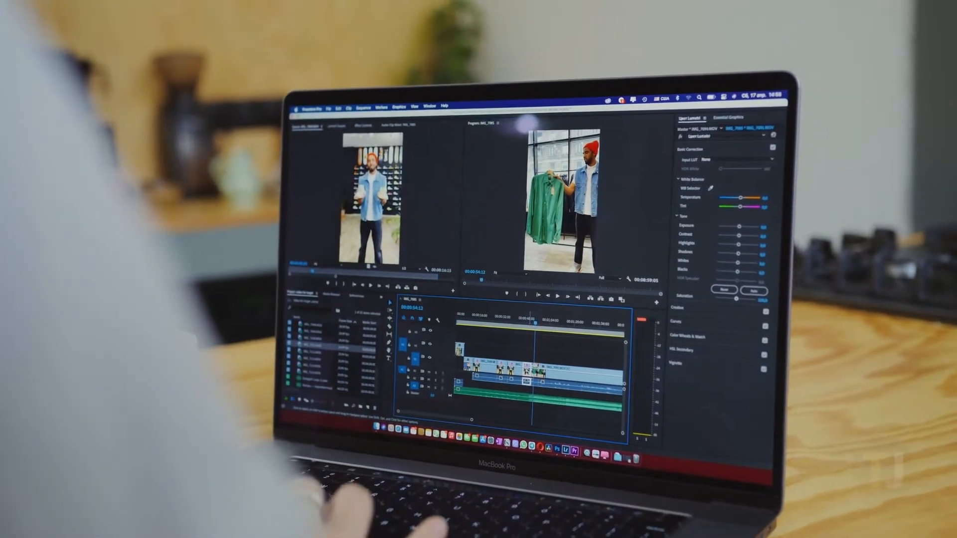
- Bring up VLC's Convert & Stream window from the File menu
right_click(503, 357)
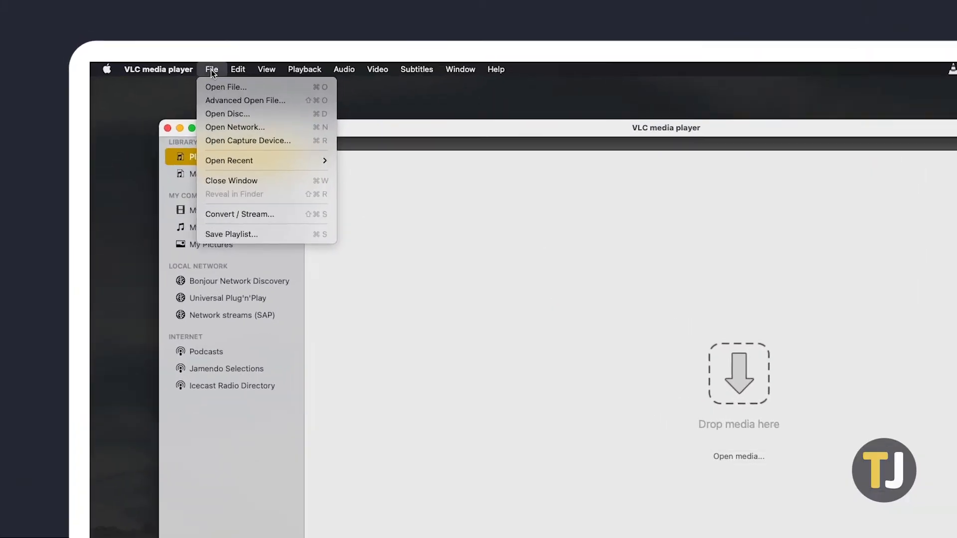
click(240, 214)
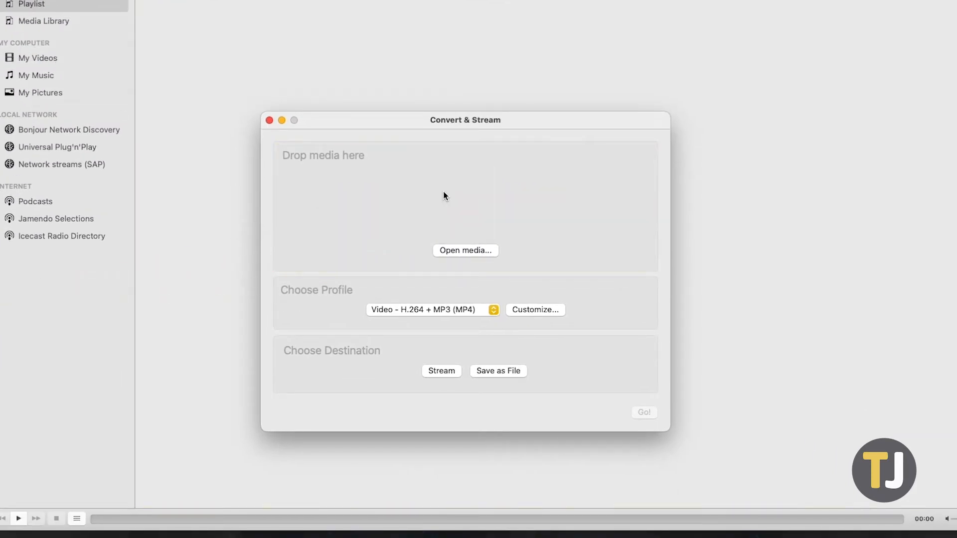
- Load the hard-drive tutorial MP4 and choose the Video - H.264 + MP3 (MP4) profile
click(466, 250)
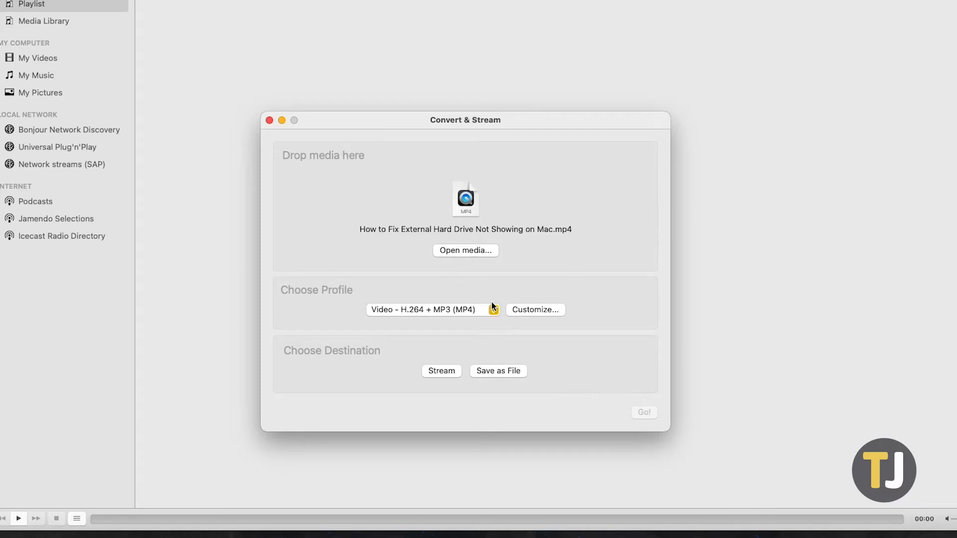
click(431, 309)
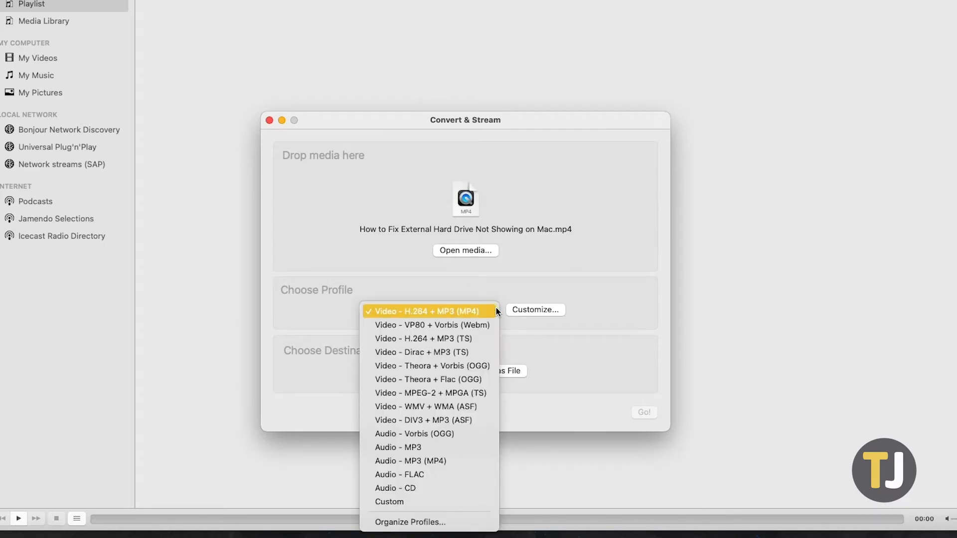
click(535, 309)
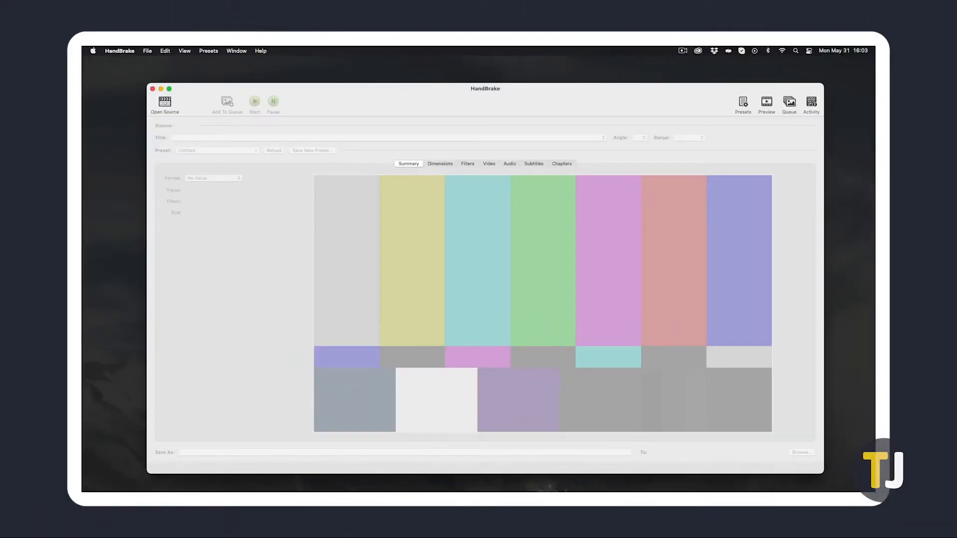
- Load the hard-drive tutorial MP4 as HandBrake's source via Open Source
click(165, 104)
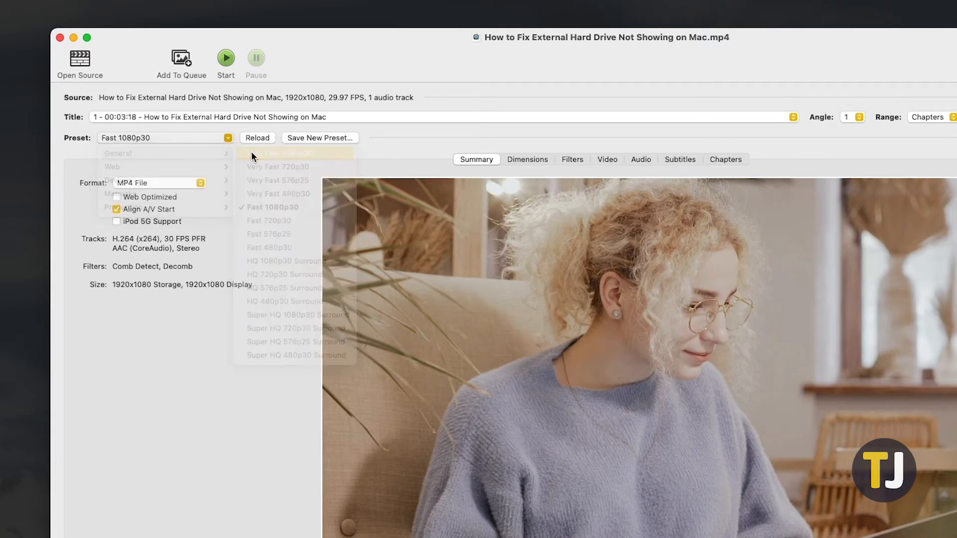
- Choose the Very Fast 1080p30 preset and review its H.264 video settings
click(281, 153)
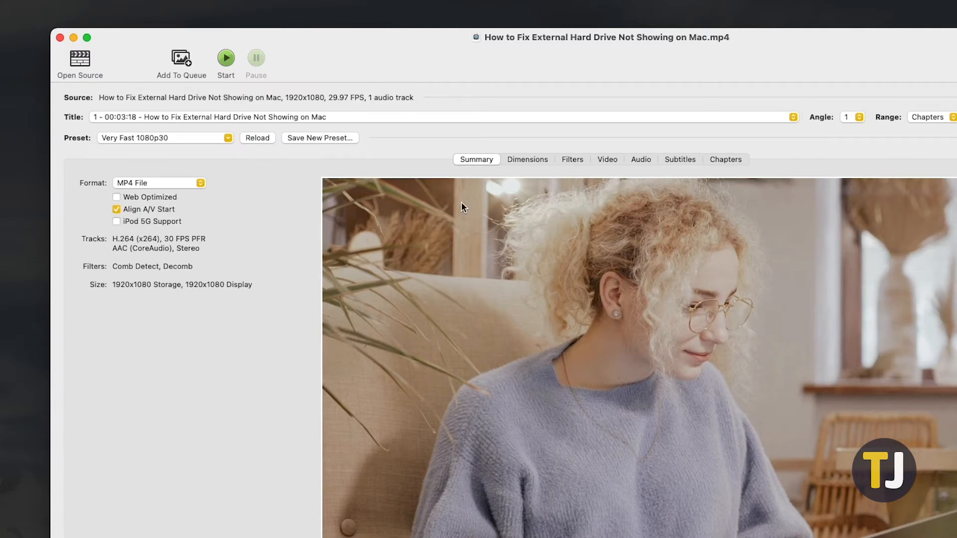
click(607, 159)
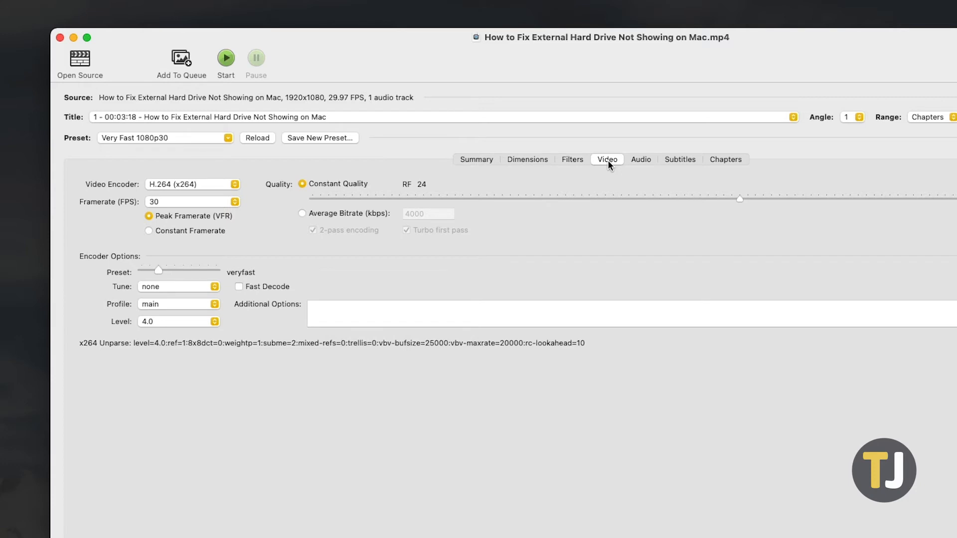
click(476, 160)
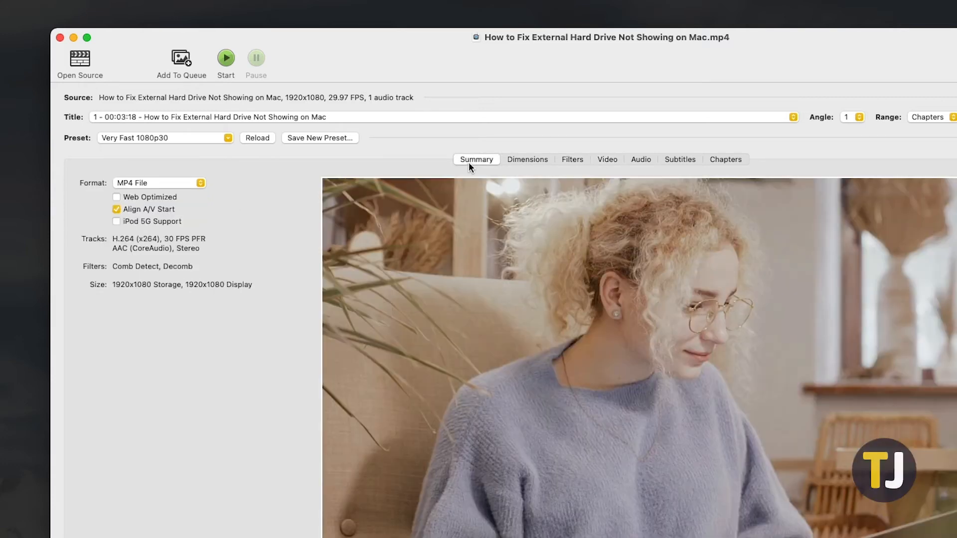
mouse_move(362, 186)
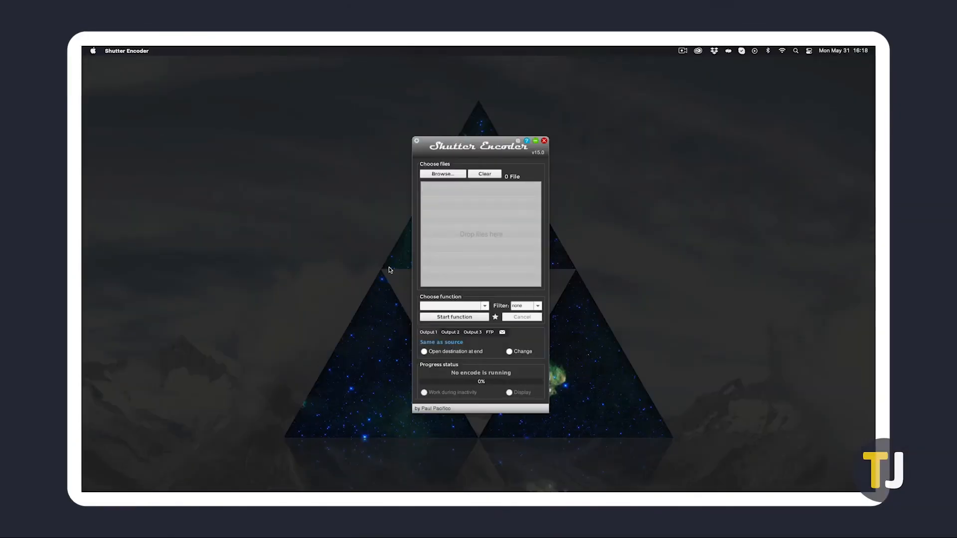
- Add the hard-drive tutorial MP4 and start the H.264 conversion to mp4
click(442, 174)
text(H.264)
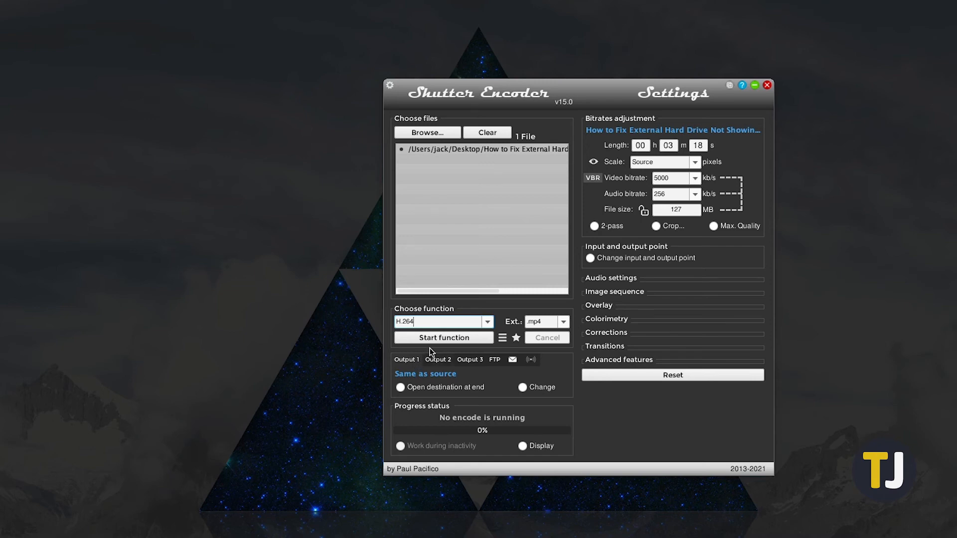
click(444, 338)
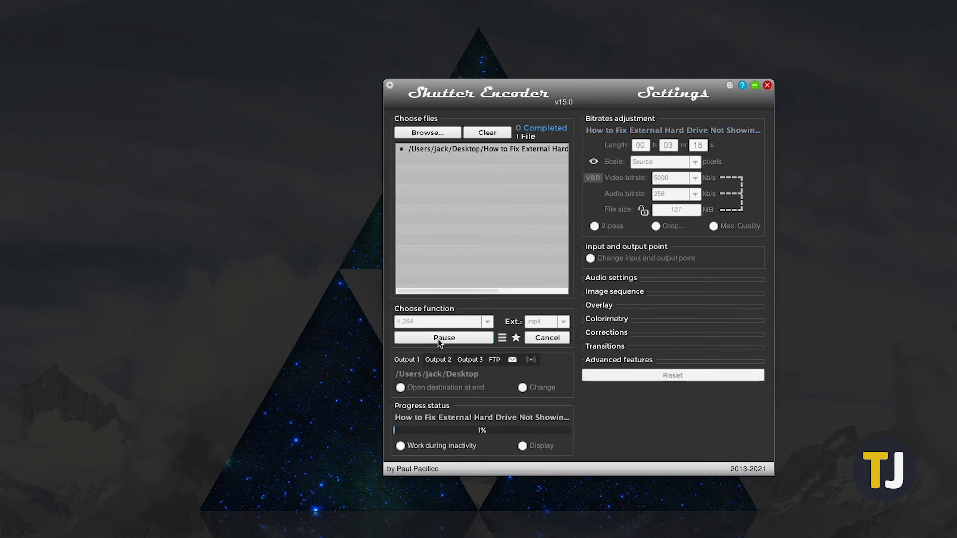